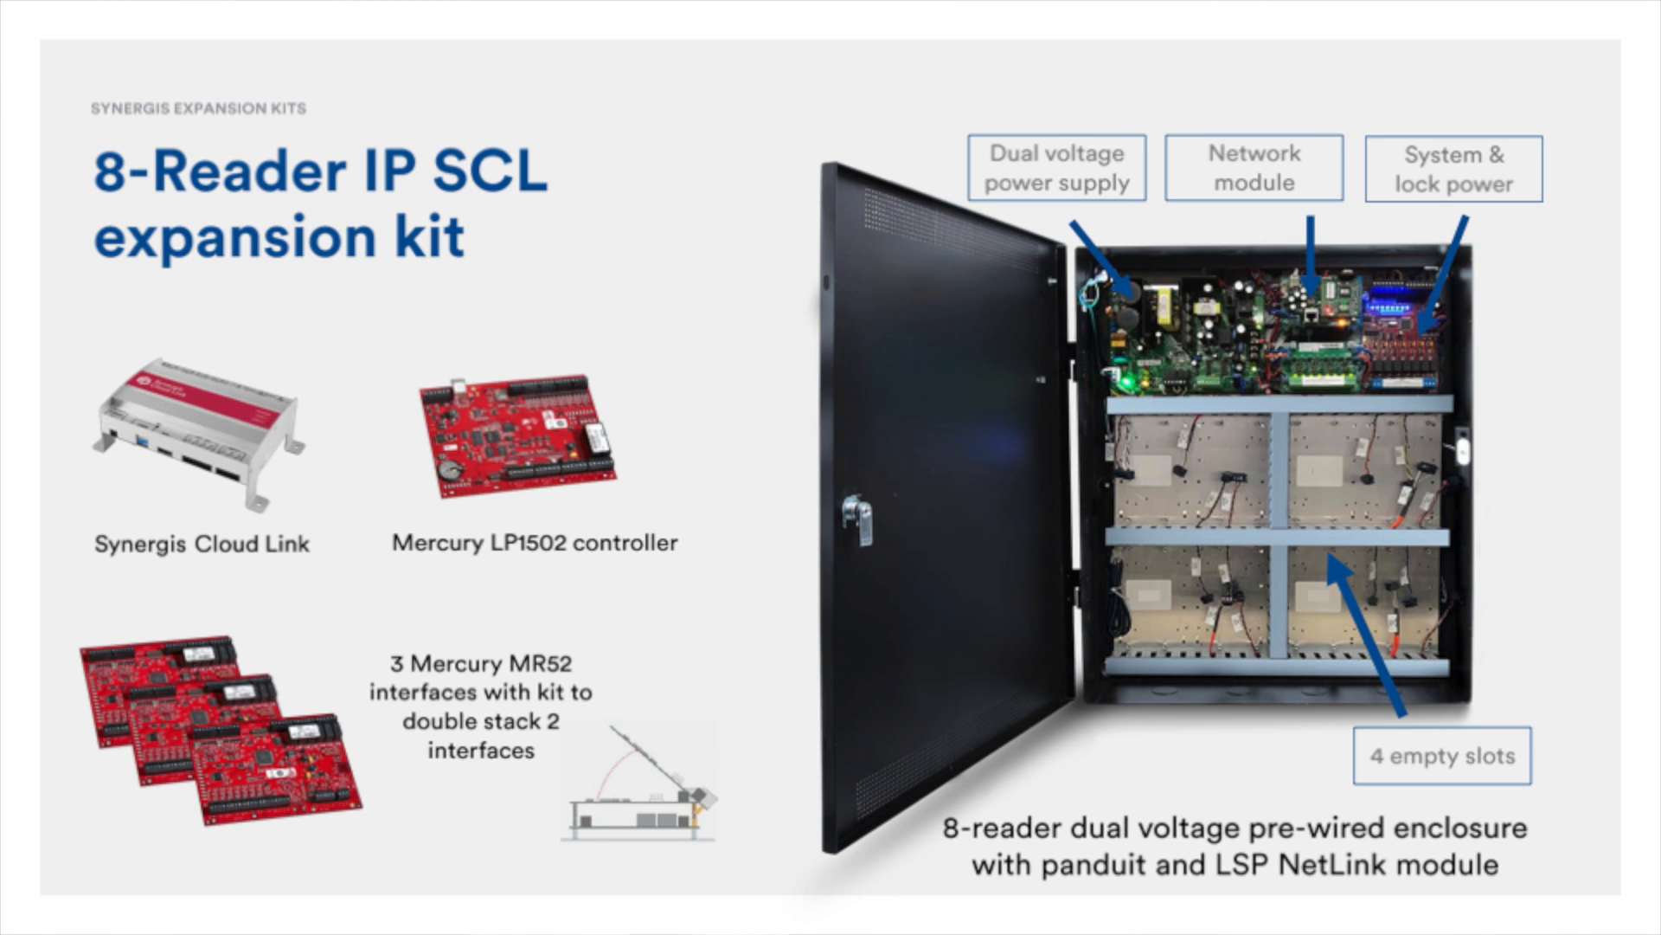
{"action": "key", "text": "right"}
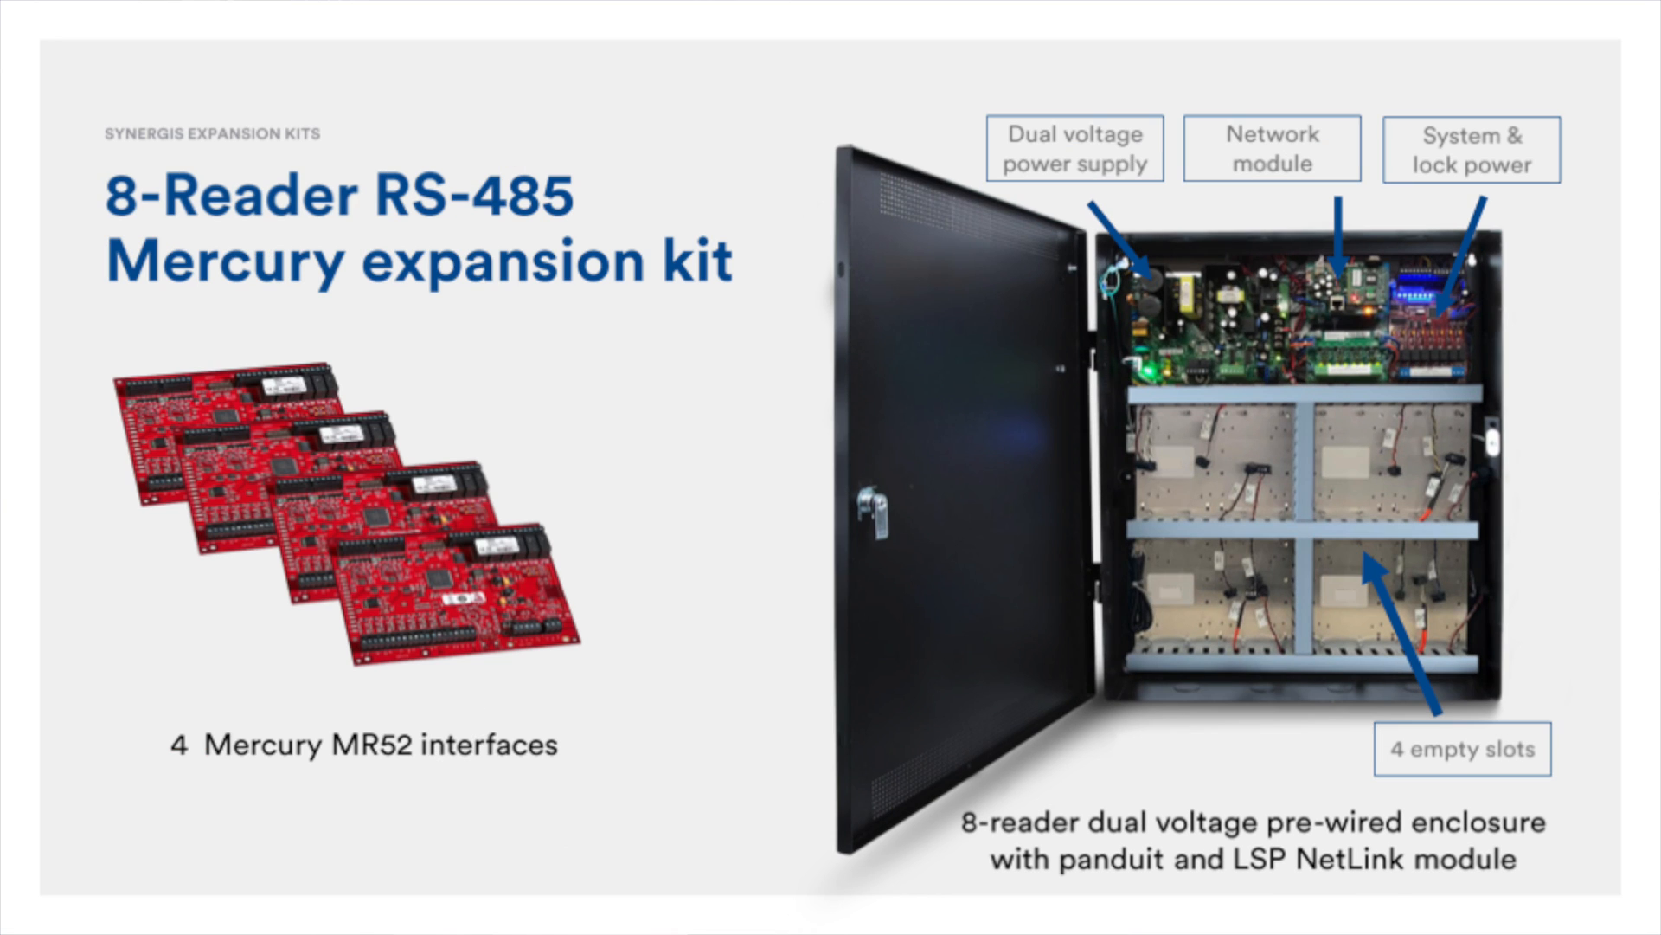